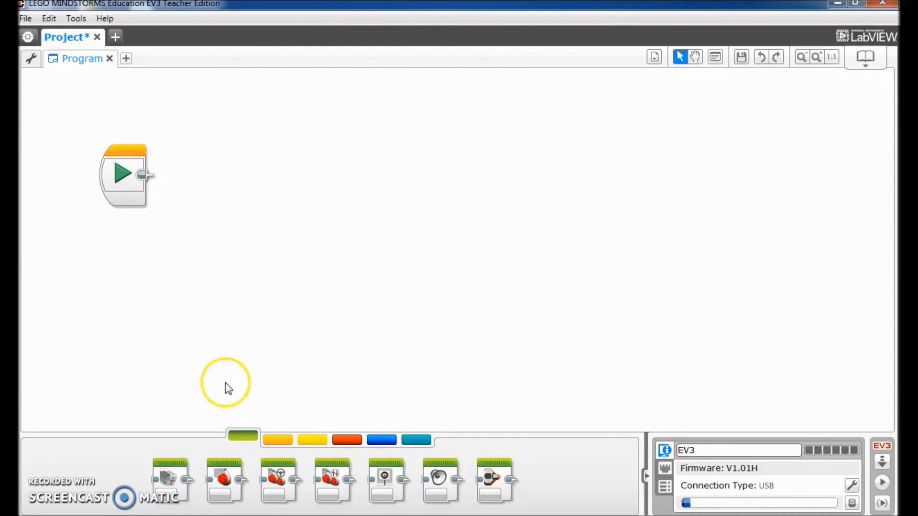
Step: Replace the brick name 'EV3' with 'Robot12' in the Brick Information name field
left_click(737, 450)
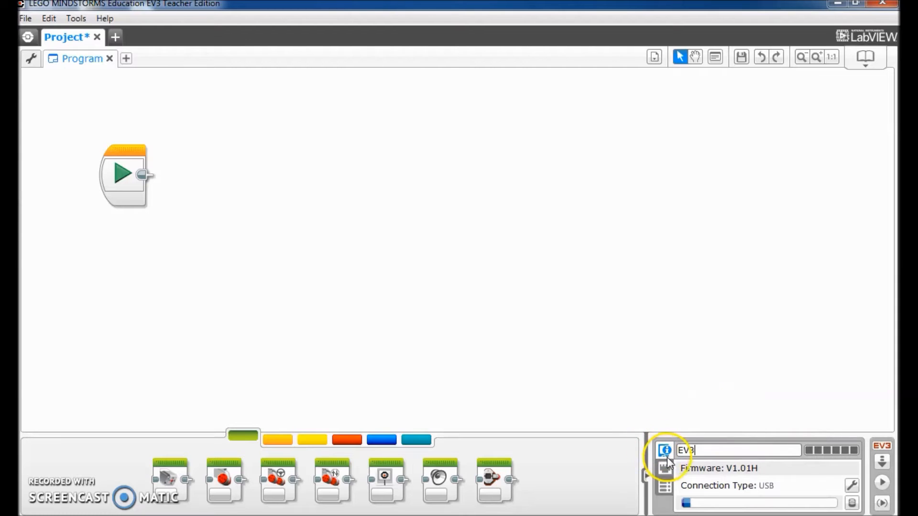
mouse_move(679, 436)
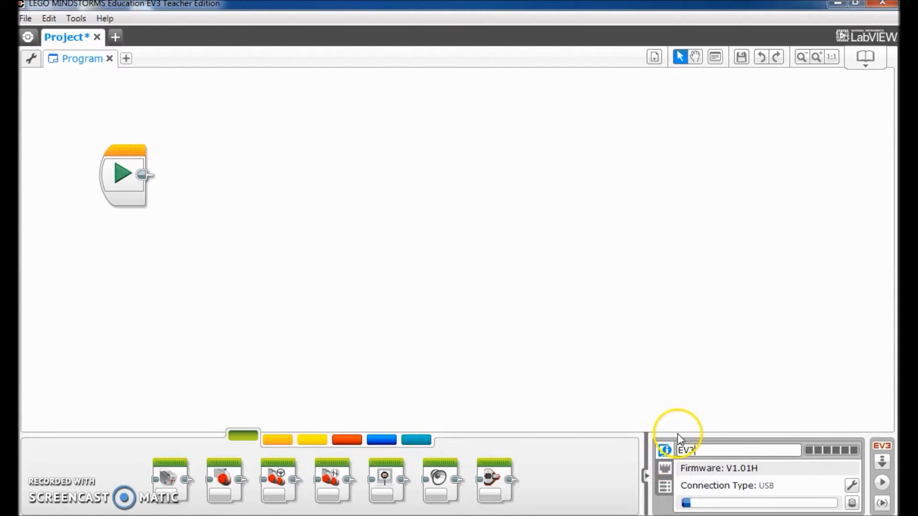
mouse_move(664, 451)
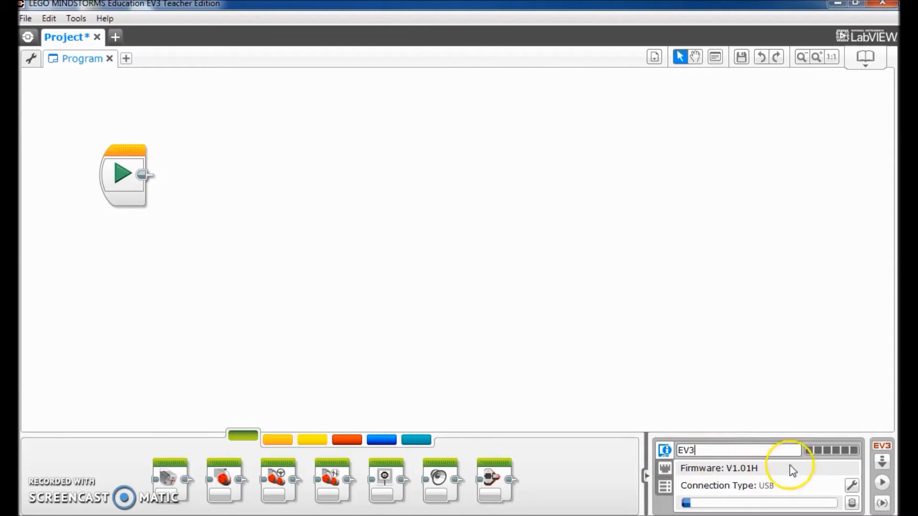
mouse_move(837, 451)
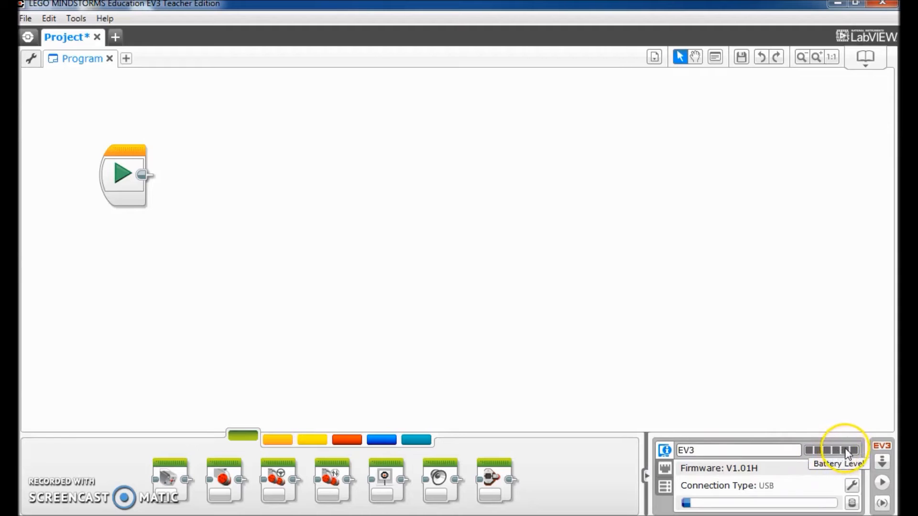
mouse_move(773, 496)
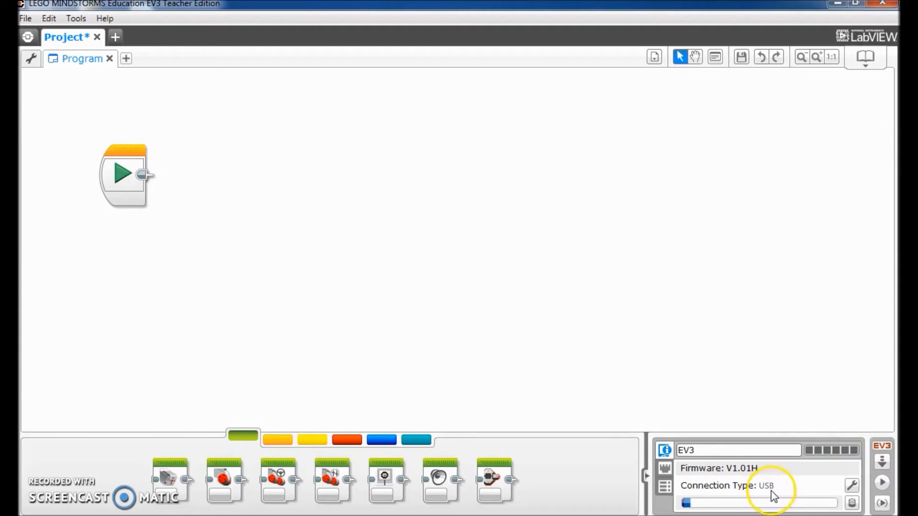
left_click(737, 451)
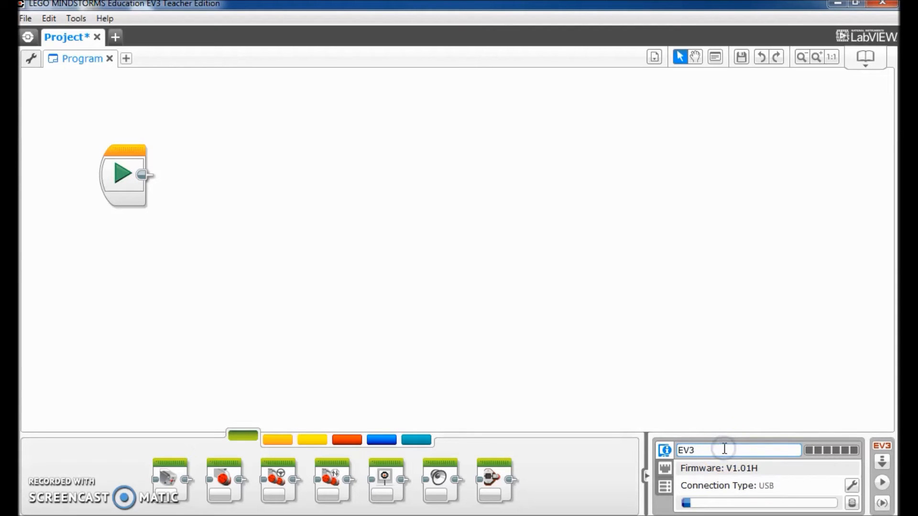
left_click(737, 450)
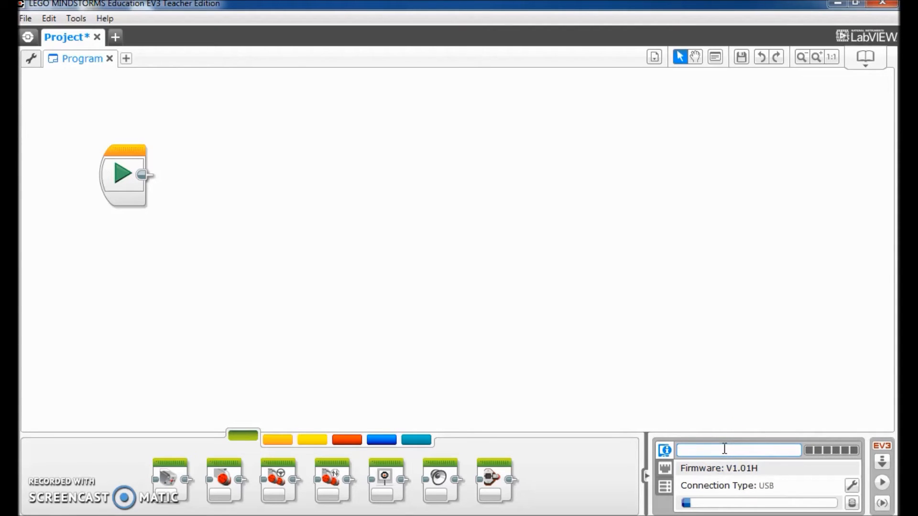
type("R")
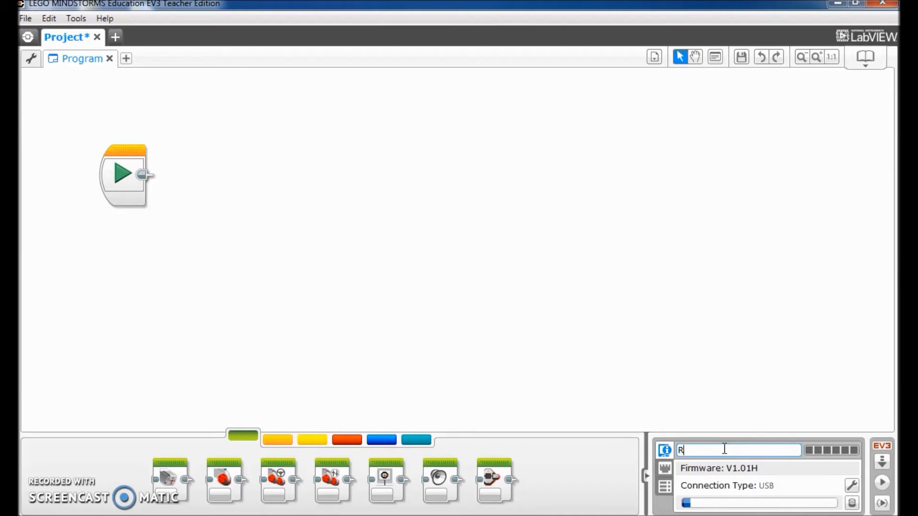
type("obot")
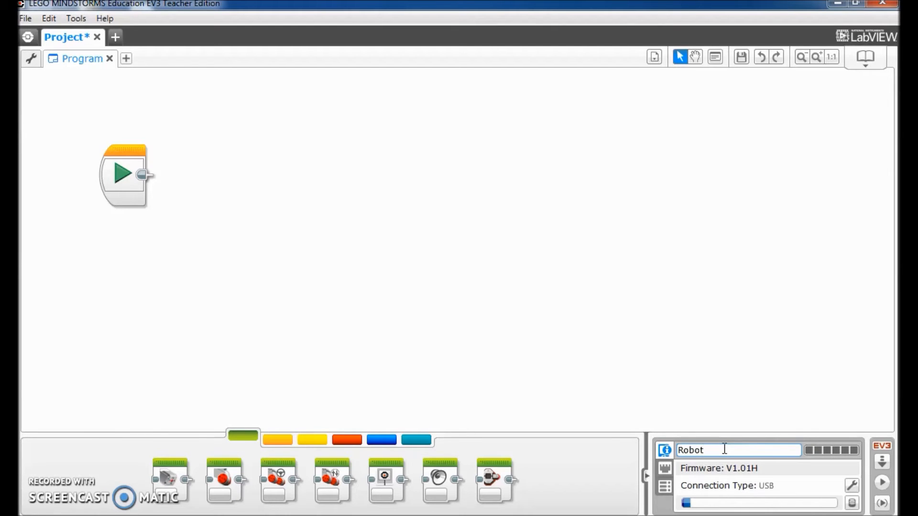
type("12")
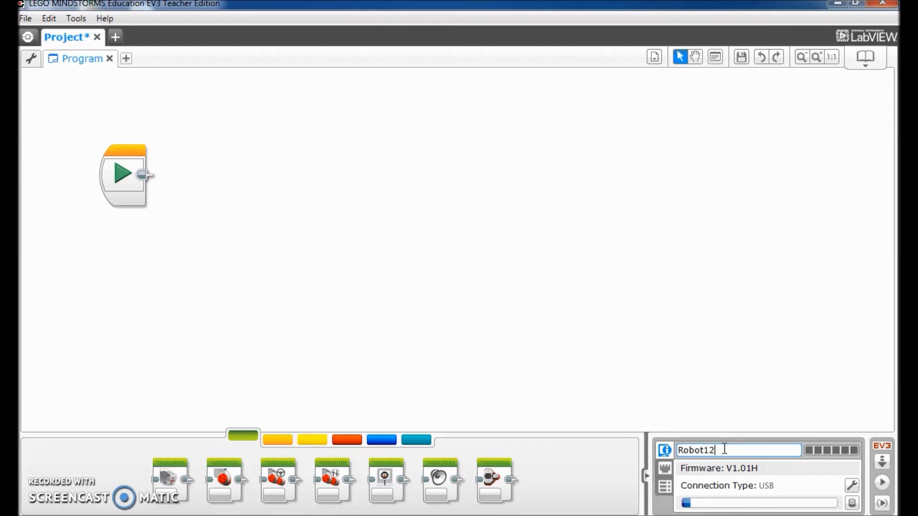